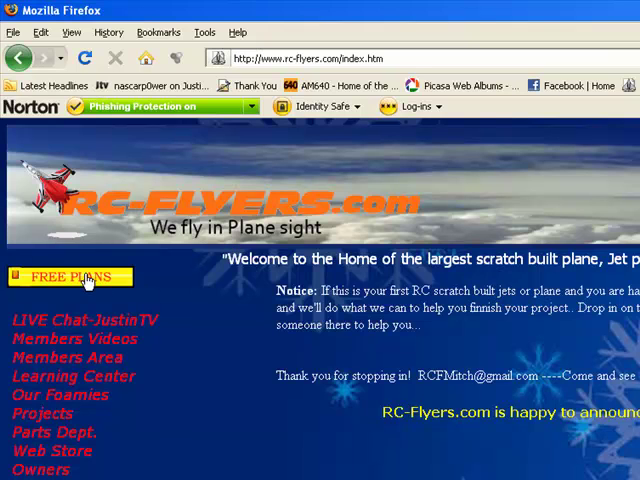
pyautogui.moveTo(185, 290)
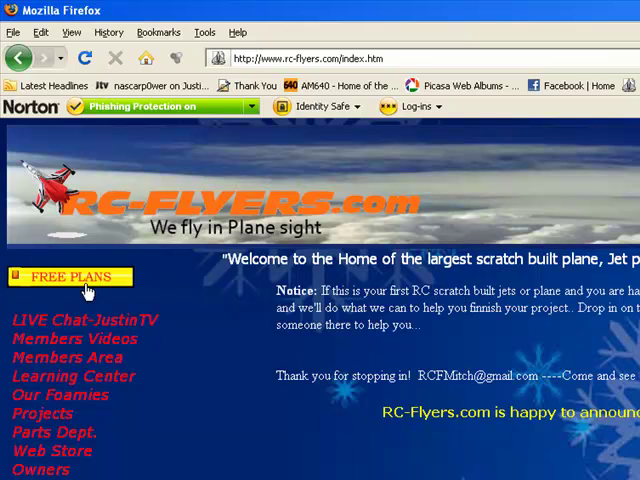
# - Go to the RC-Flyers free plans page and reveal the full database link
pyautogui.click(70, 277)
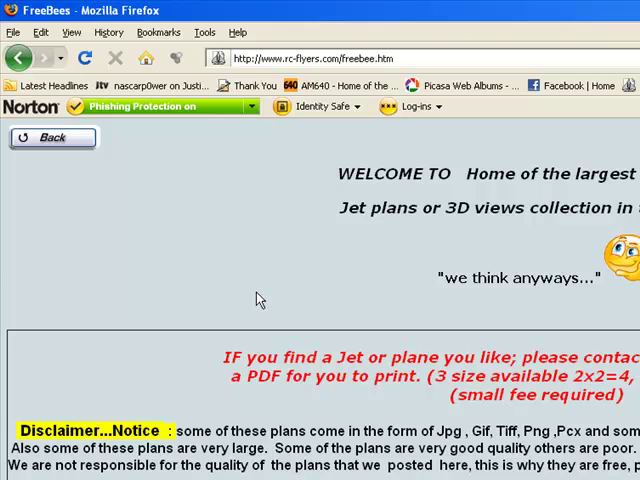
pyautogui.scroll(-3)
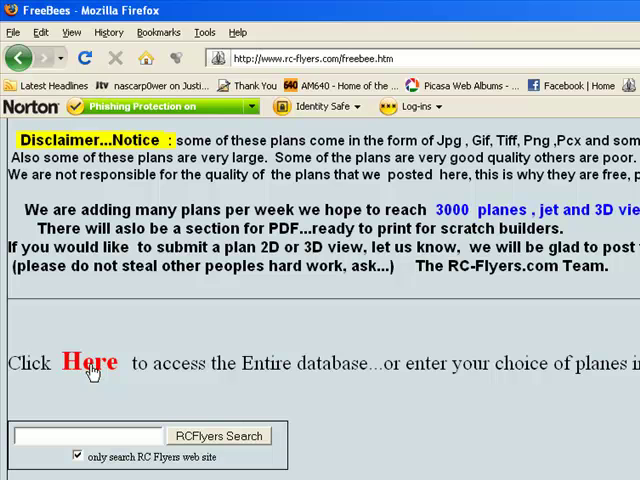
# - Enter the millionplanes index, visit the thousand-jets subfolder, return, and browse toward DimensionMX72.jpg
pyautogui.click(88, 362)
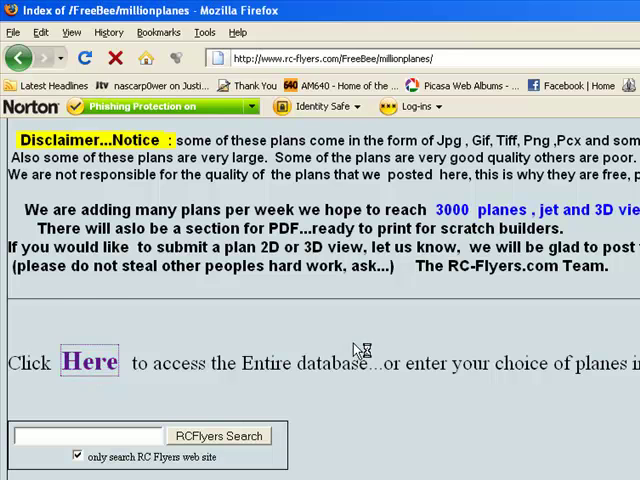
pyautogui.click(89, 362)
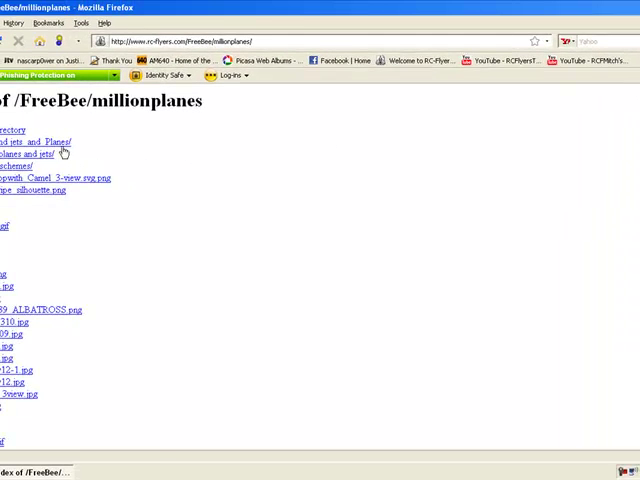
pyautogui.click(40, 141)
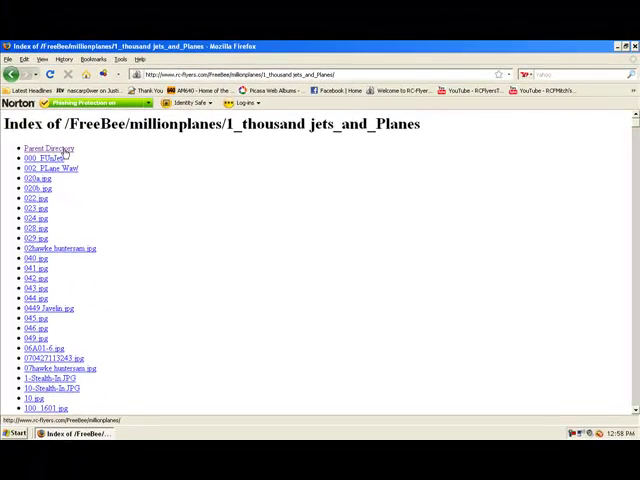
pyautogui.click(49, 148)
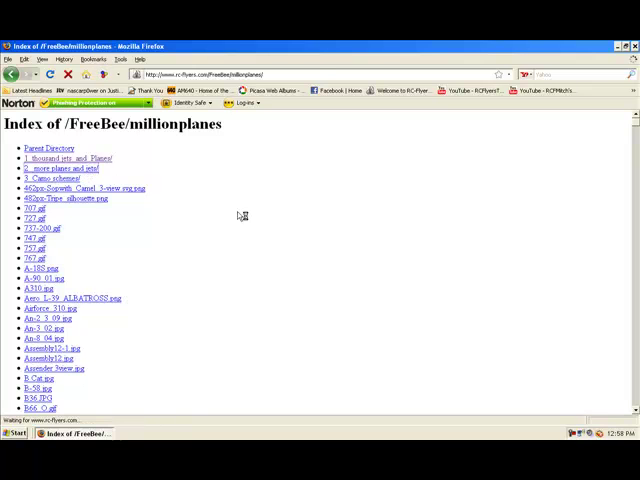
pyautogui.click(60, 168)
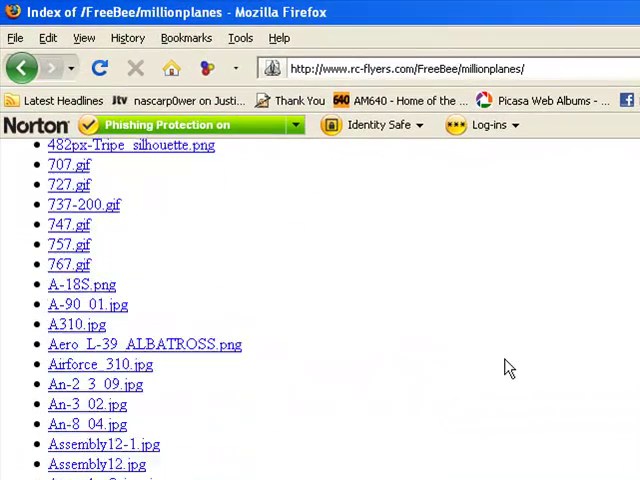
pyautogui.scroll(-3)
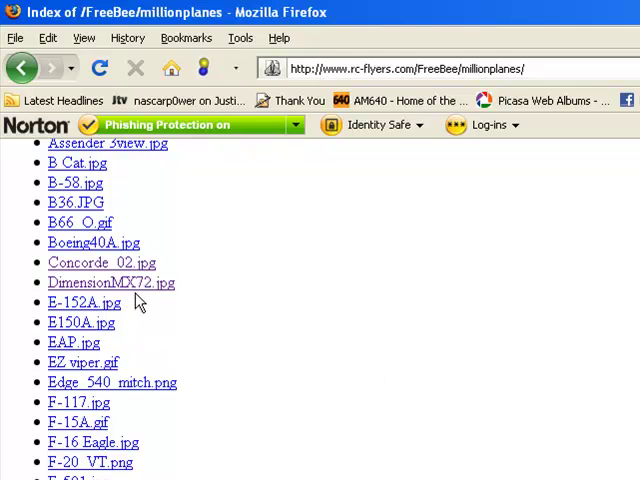
# - Save DimensionMX72.jpg to the Desktop, replacing the existing copy
pyautogui.click(111, 283)
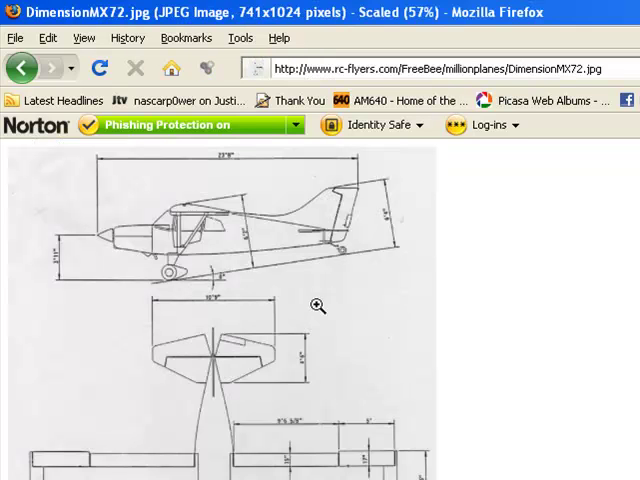
pyautogui.moveTo(338, 303)
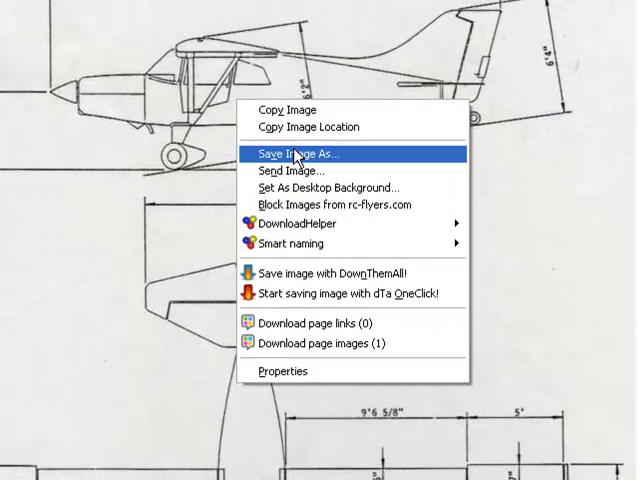
pyautogui.click(300, 153)
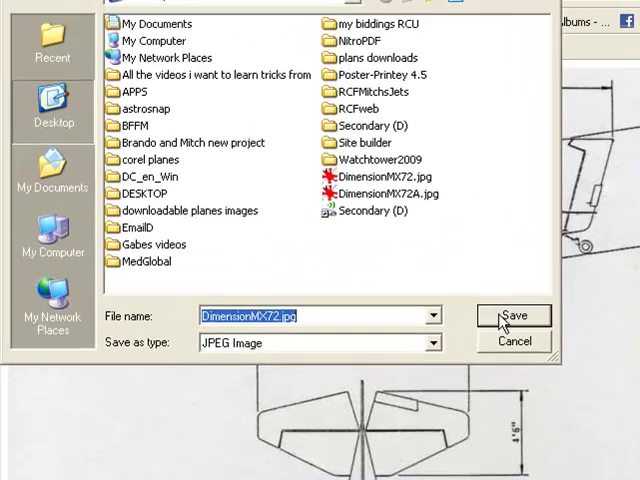
pyautogui.click(513, 315)
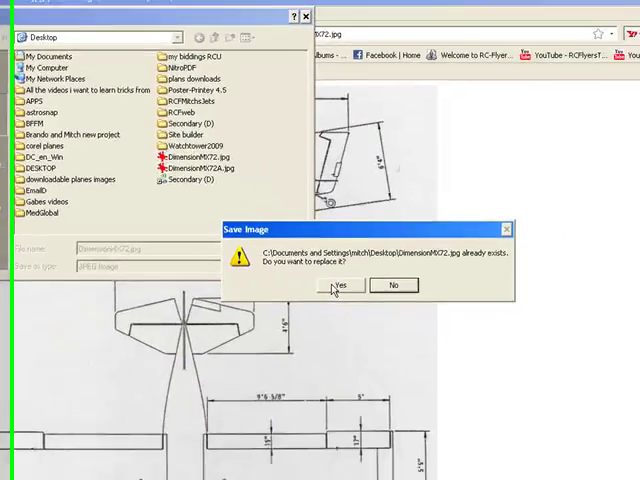
pyautogui.click(342, 285)
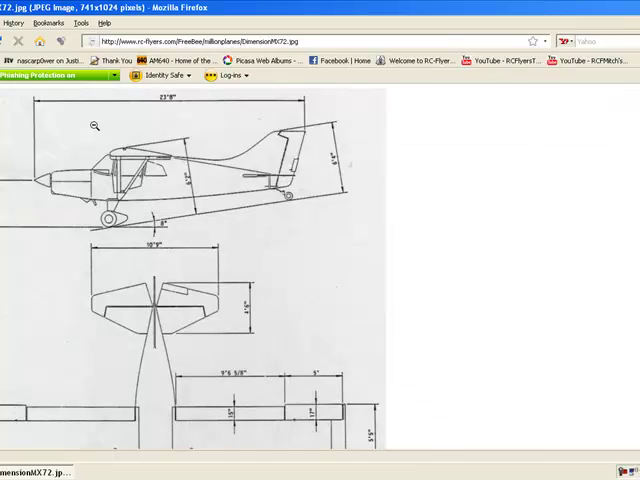
# - Back out through the visited pages to the RC-Flyers free plans page
pyautogui.click(16, 41)
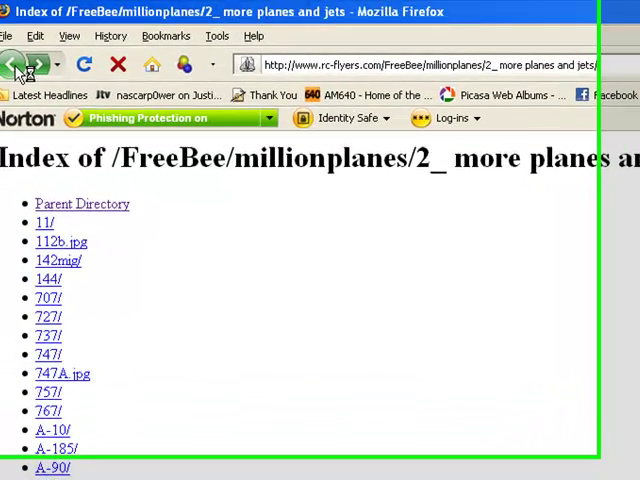
pyautogui.click(16, 67)
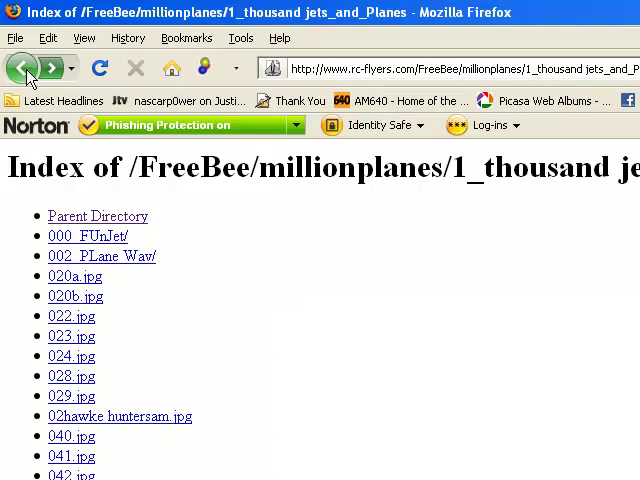
pyautogui.click(16, 68)
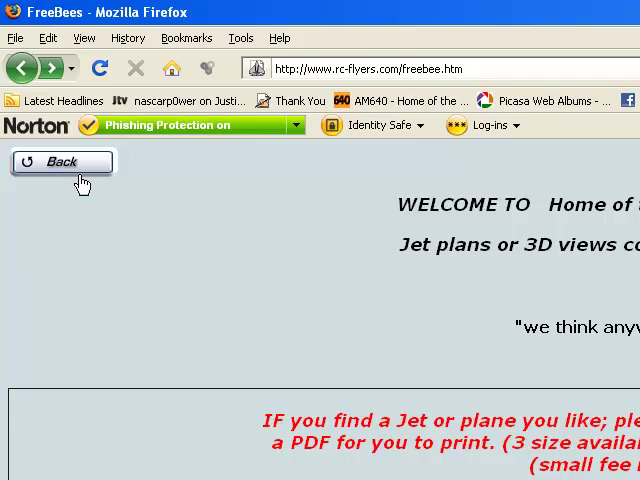
pyautogui.click(61, 161)
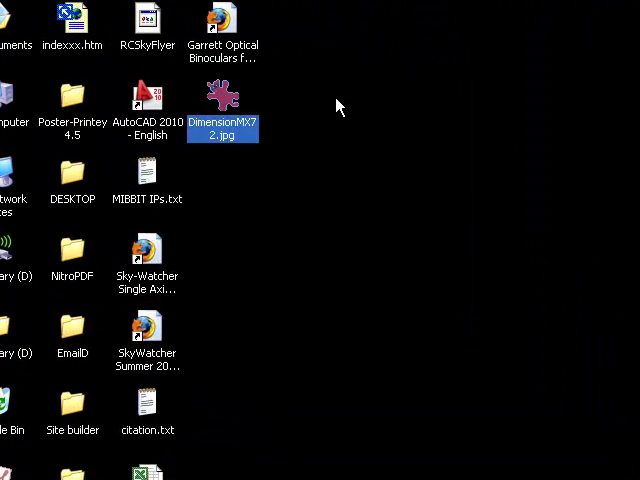
pyautogui.moveTo(222, 98)
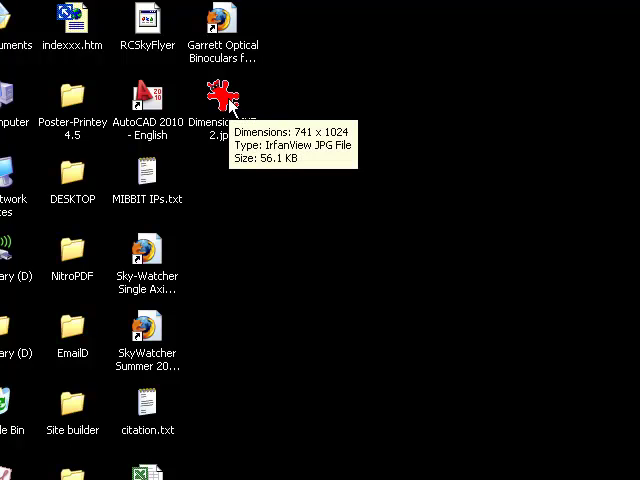
pyautogui.moveTo(222, 98)
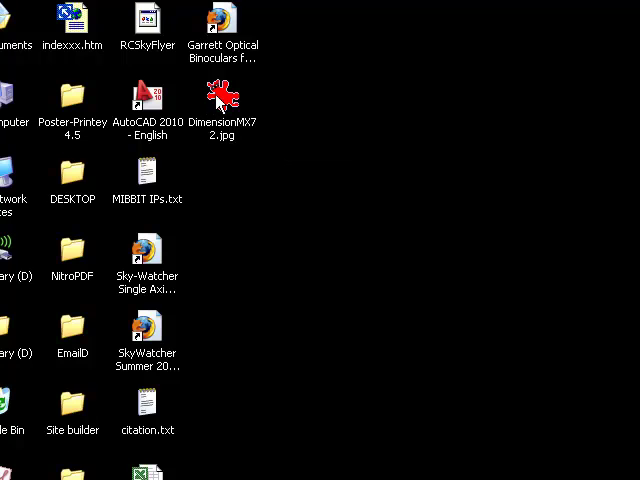
pyautogui.doubleClick(222, 95)
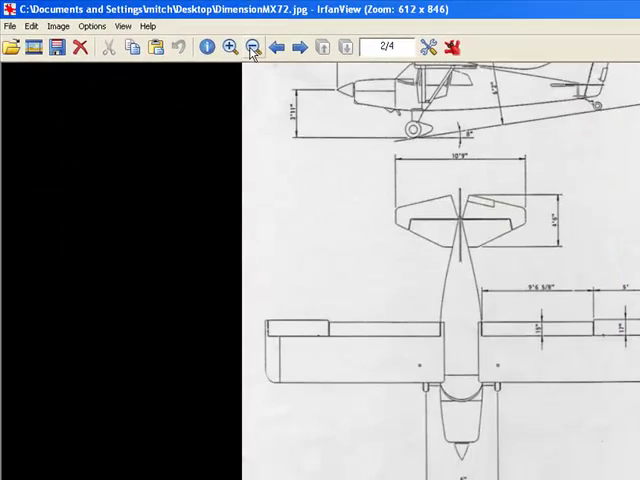
pyautogui.click(252, 47)
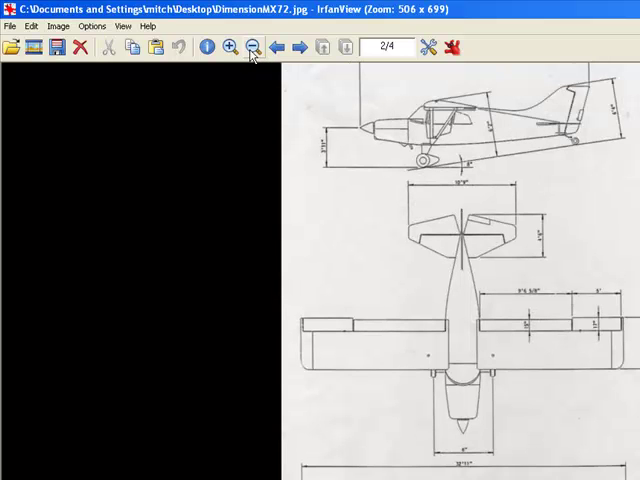
pyautogui.click(231, 47)
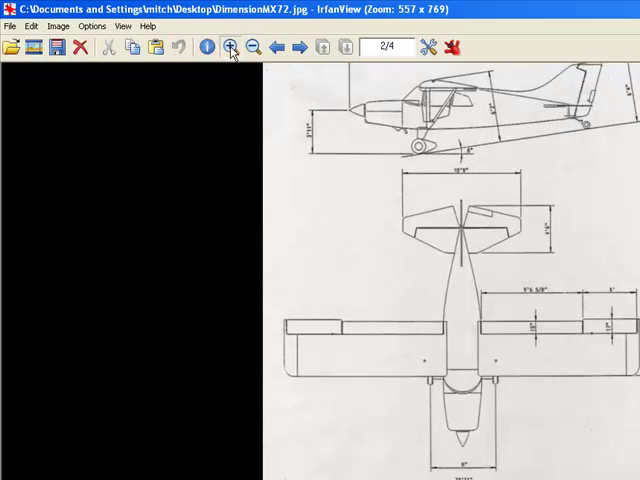
pyautogui.click(232, 47)
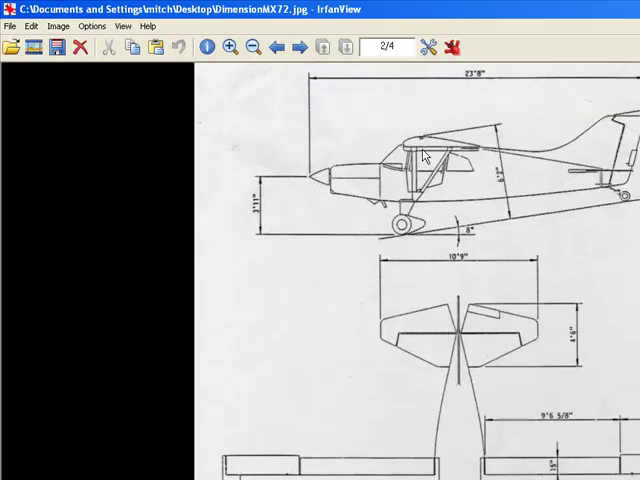
pyautogui.moveTo(298, 94)
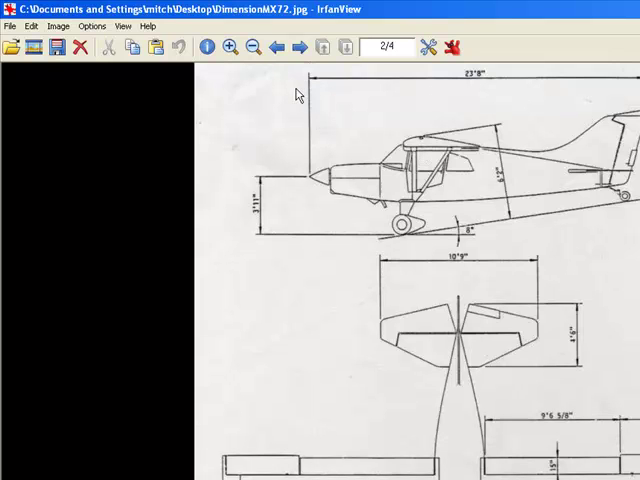
pyautogui.moveTo(299, 48)
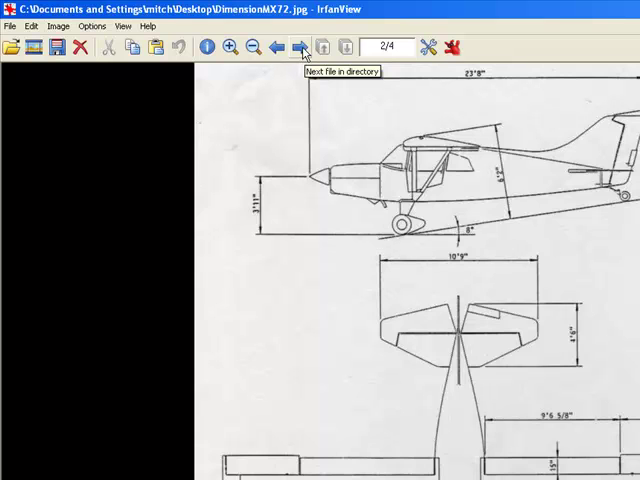
pyautogui.click(302, 47)
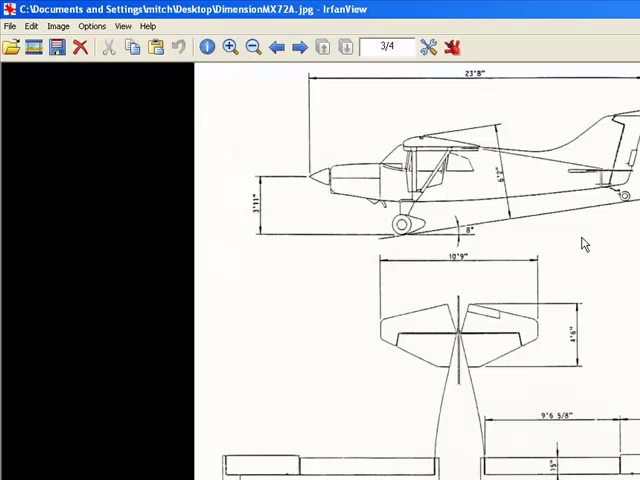
pyautogui.click(282, 48)
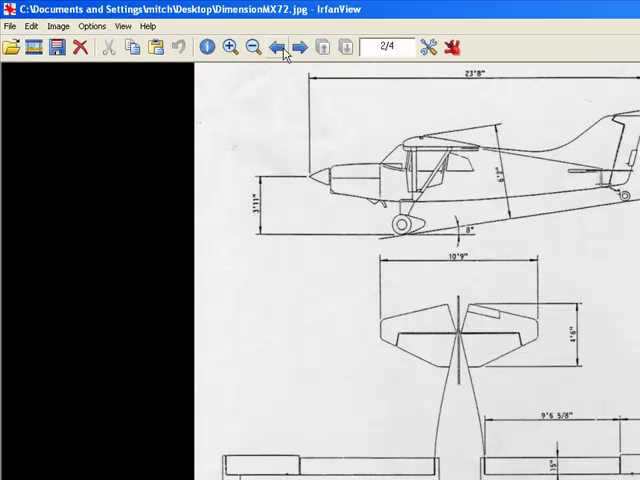
pyautogui.click(297, 47)
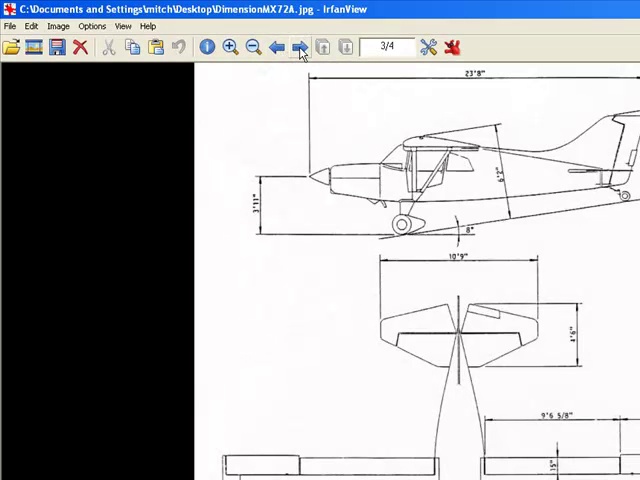
pyautogui.moveTo(485, 235)
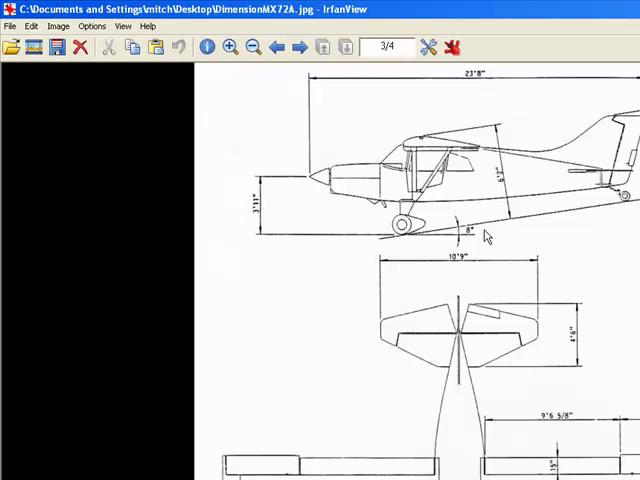
pyautogui.click(281, 47)
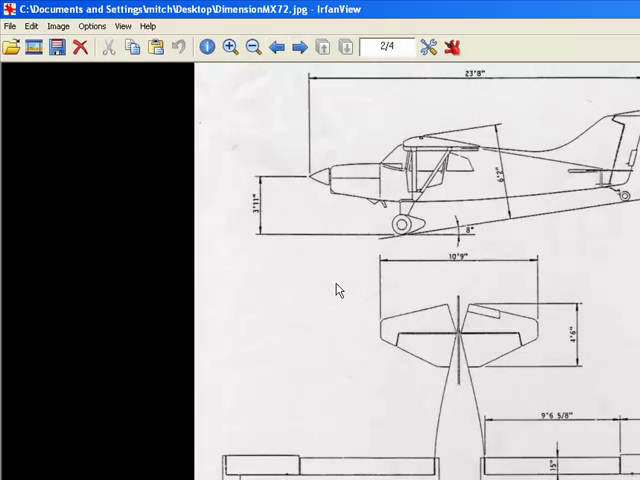
pyautogui.moveTo(365, 257)
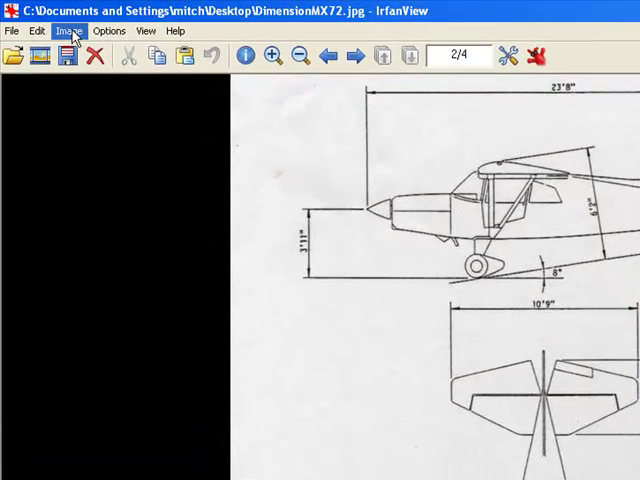
# - Apply colour corrections with contrast 53 and gamma 1.97 to whiten the plan background
pyautogui.click(69, 30)
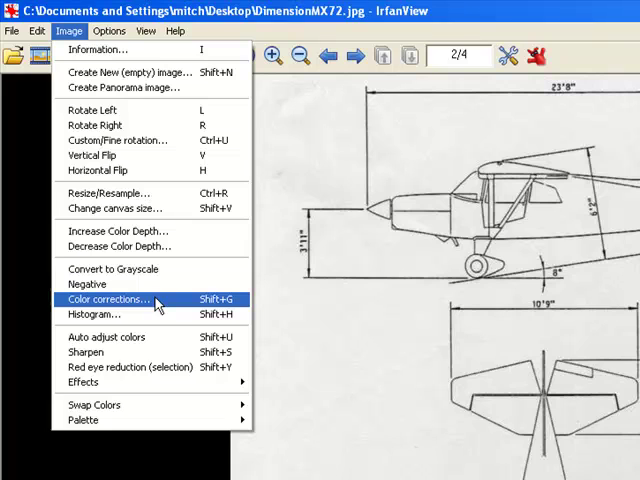
pyautogui.click(112, 299)
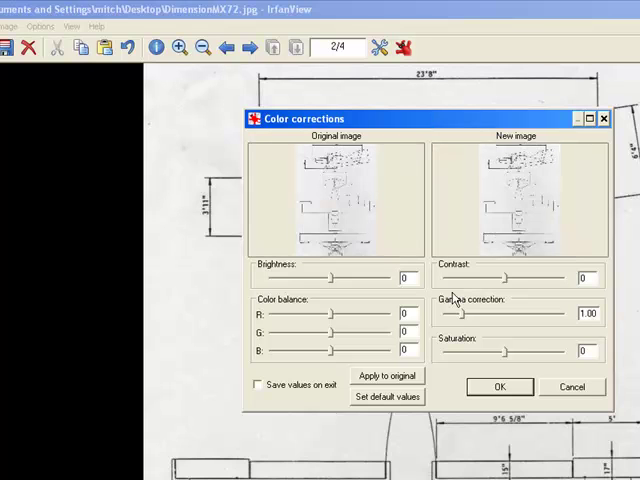
pyautogui.moveTo(527, 187)
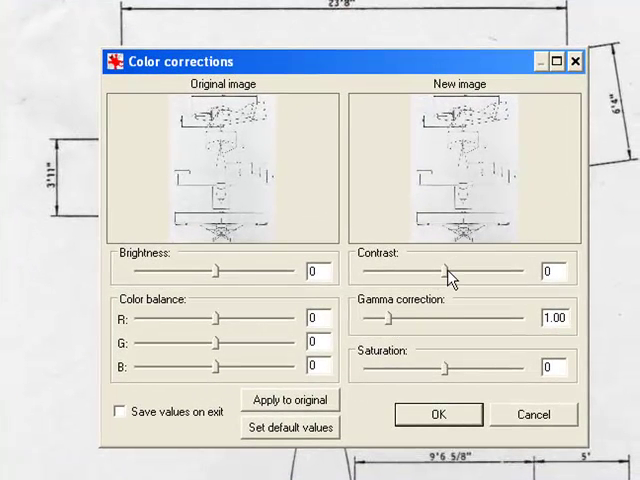
pyautogui.moveTo(390, 323)
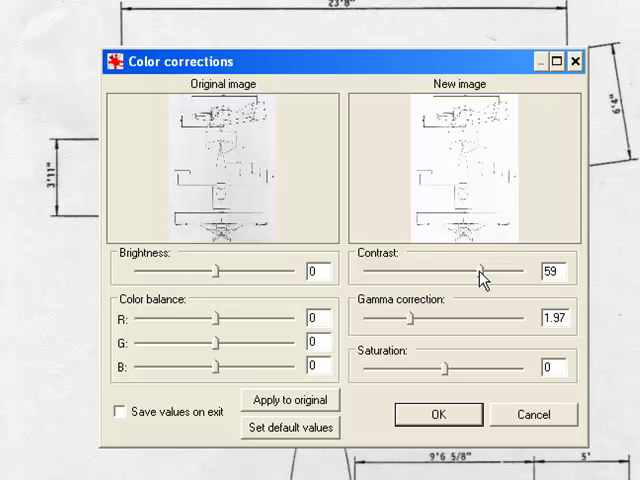
pyautogui.moveTo(489, 271); pyautogui.dragTo(478, 271)
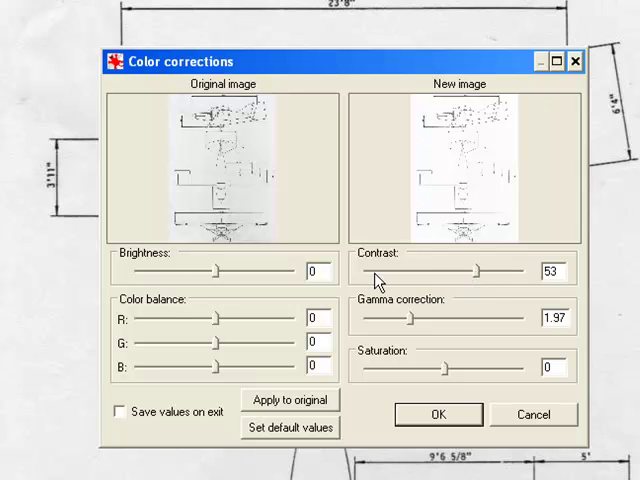
pyautogui.moveTo(575, 327)
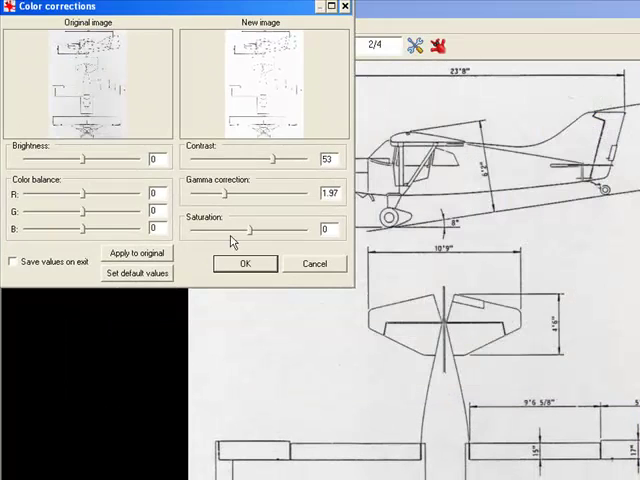
pyautogui.click(242, 263)
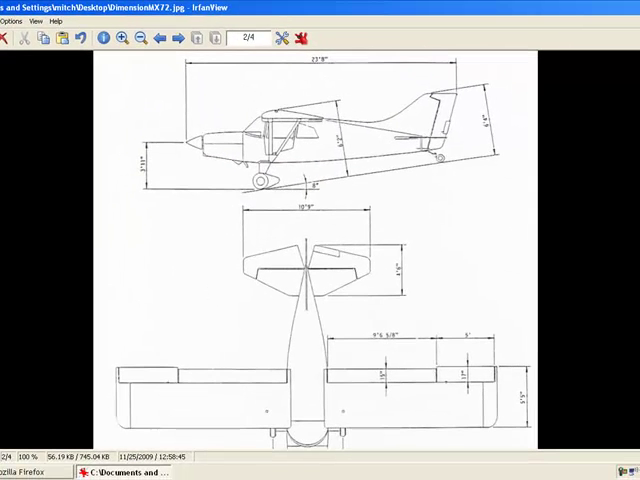
# - Save the whitened plan as DimensionMX72A.jpg on the Desktop, replacing the older copy
pyautogui.scroll(-3)
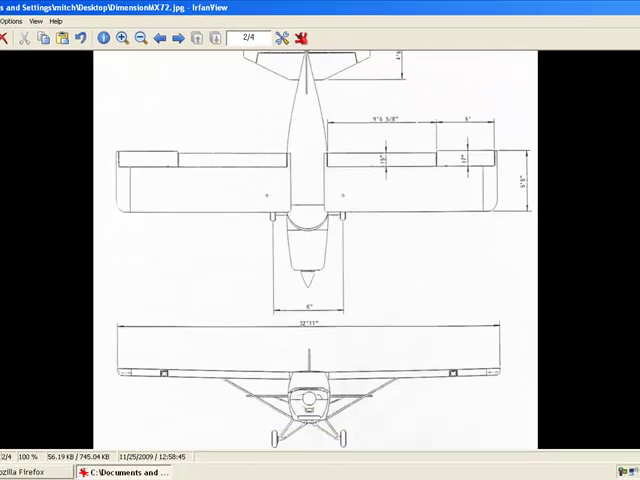
pyautogui.scroll(3)
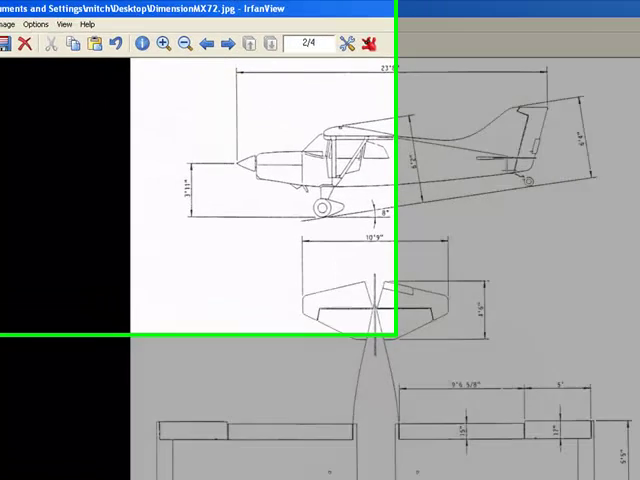
pyautogui.click(13, 35)
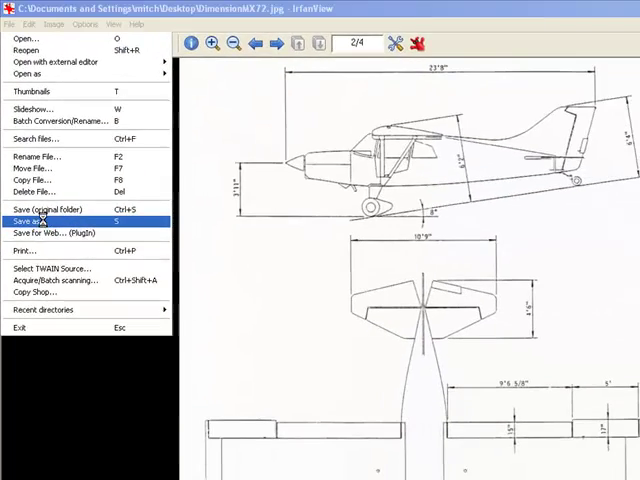
pyautogui.click(33, 214)
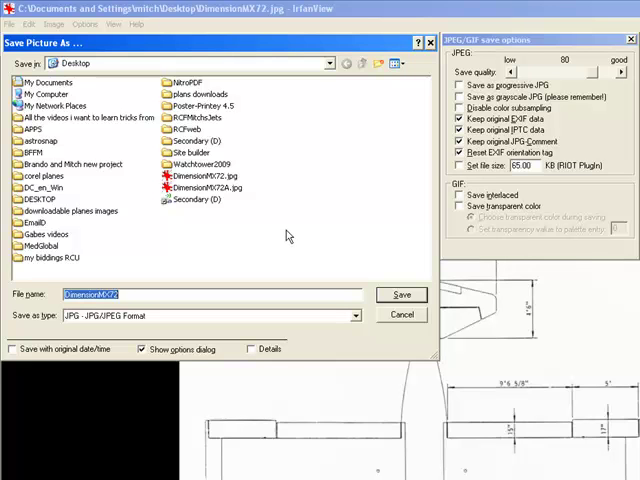
pyautogui.click(204, 187)
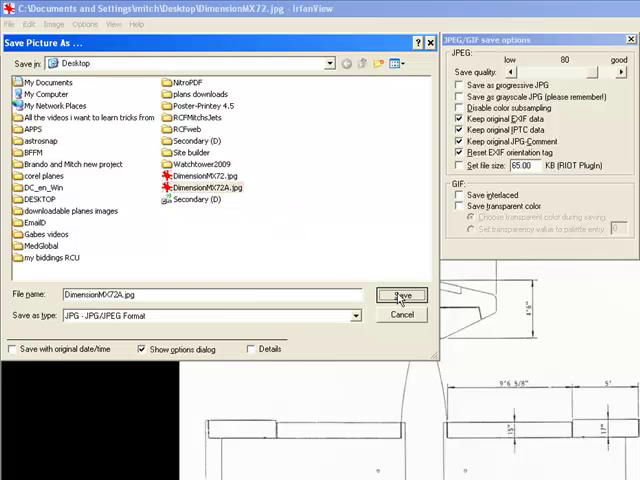
pyautogui.click(401, 295)
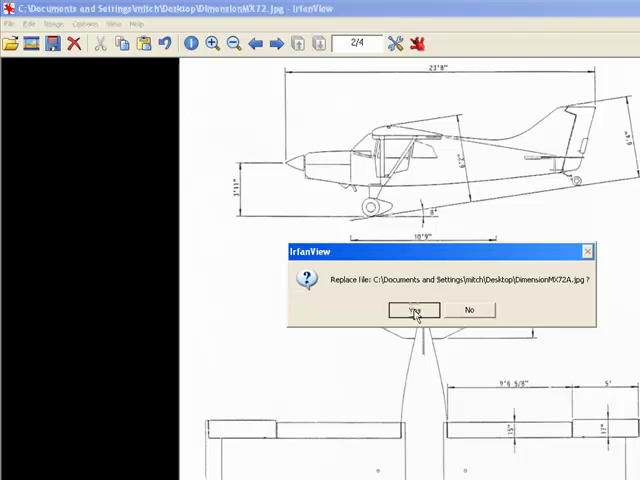
pyautogui.click(413, 310)
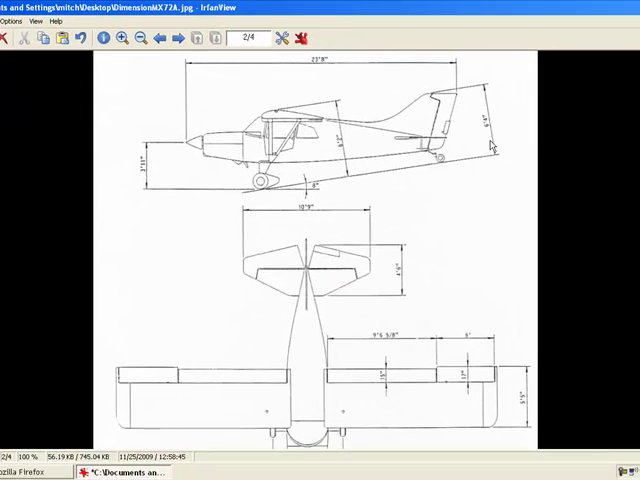
pyautogui.click(16, 20)
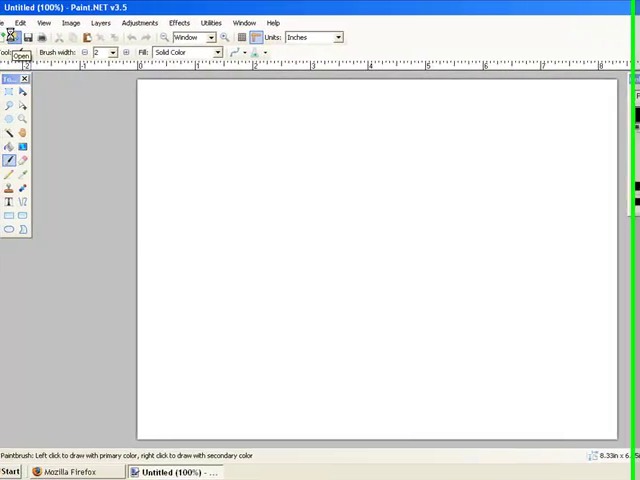
# - Bring up Paint.NET's Open dialog to load an existing image
pyautogui.click(27, 37)
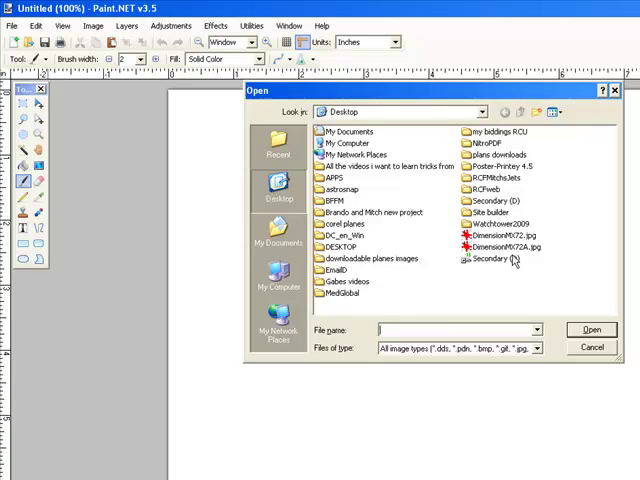
# - Load DimensionMX72A.jpg from the Desktop into Paint.NET
pyautogui.click(502, 248)
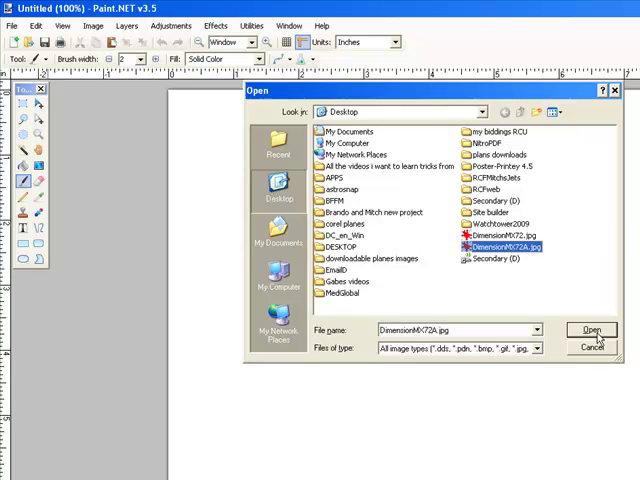
pyautogui.click(592, 330)
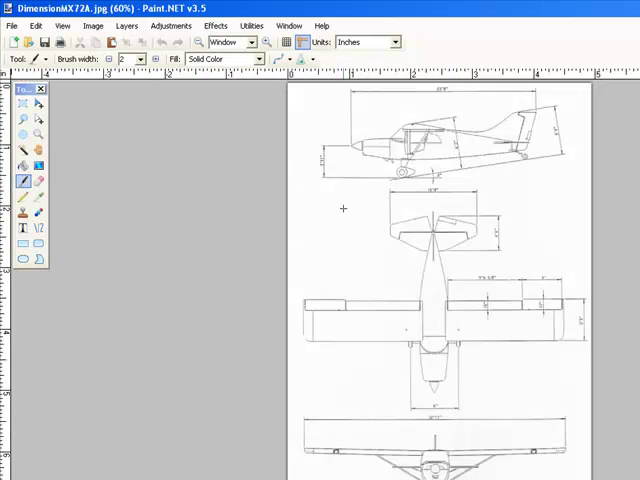
pyautogui.moveTo(246, 147)
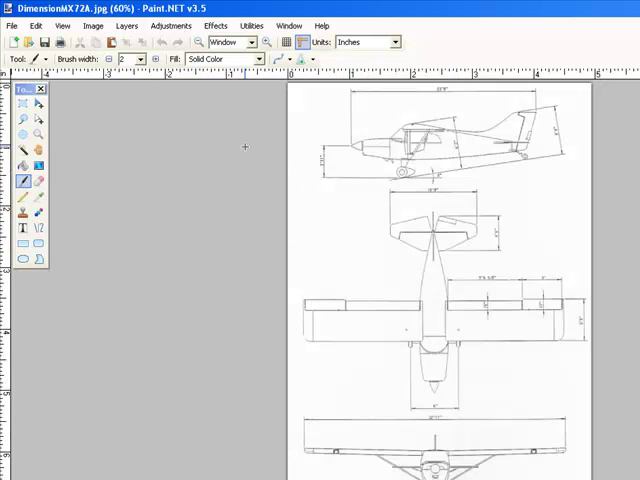
pyautogui.moveTo(267, 45)
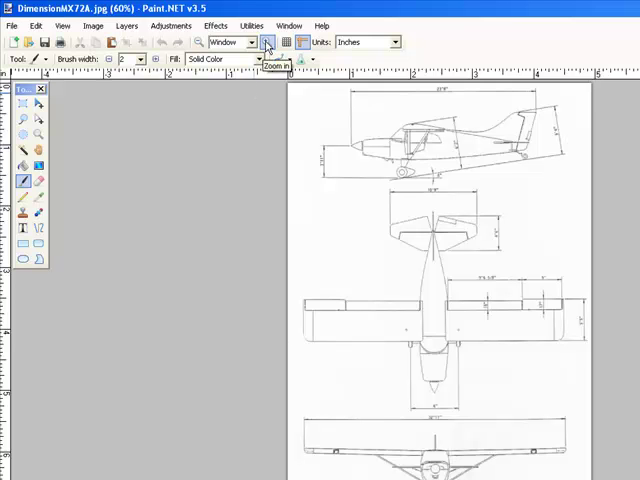
# - Zoom in to pixel level to check line detail, then back out to 66 percent
pyautogui.click(267, 42)
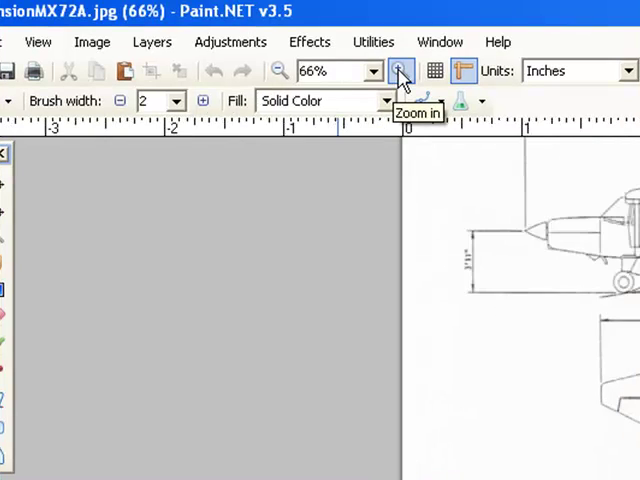
pyautogui.click(398, 71)
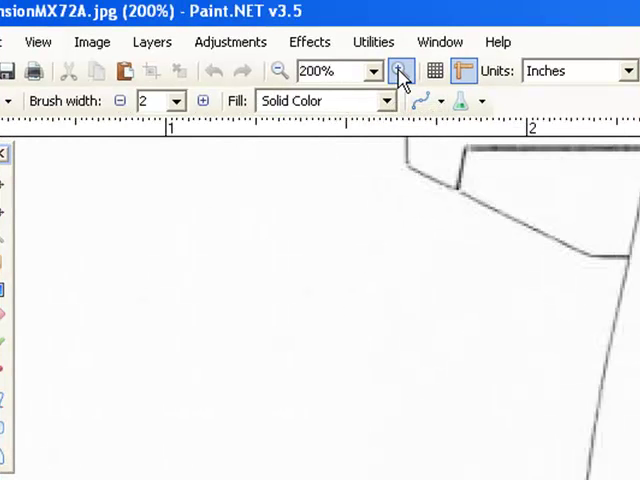
pyautogui.click(398, 71)
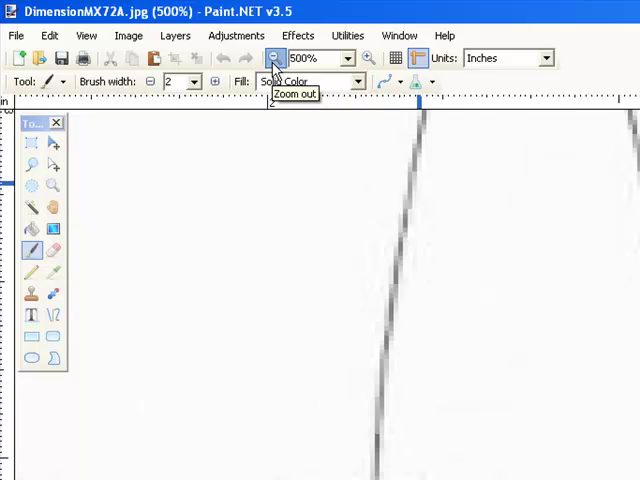
pyautogui.click(272, 57)
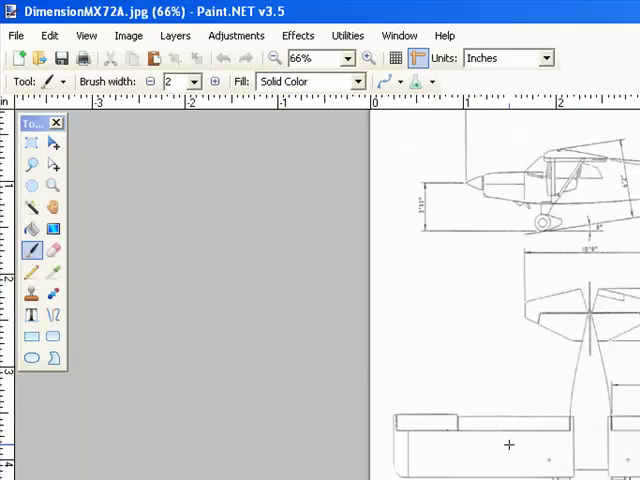
pyautogui.moveTo(243, 308)
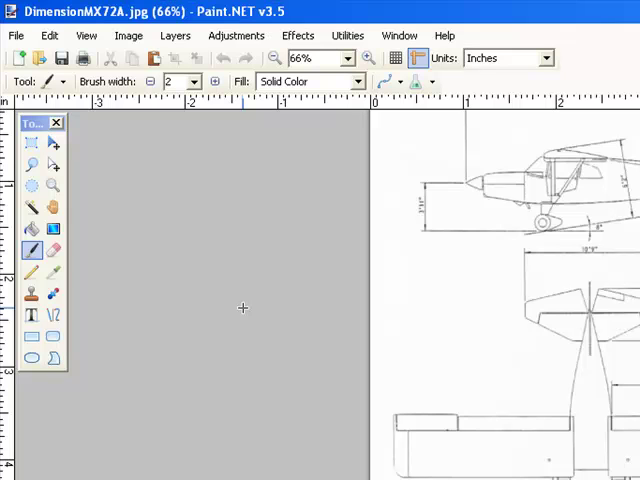
pyautogui.moveTo(72, 245)
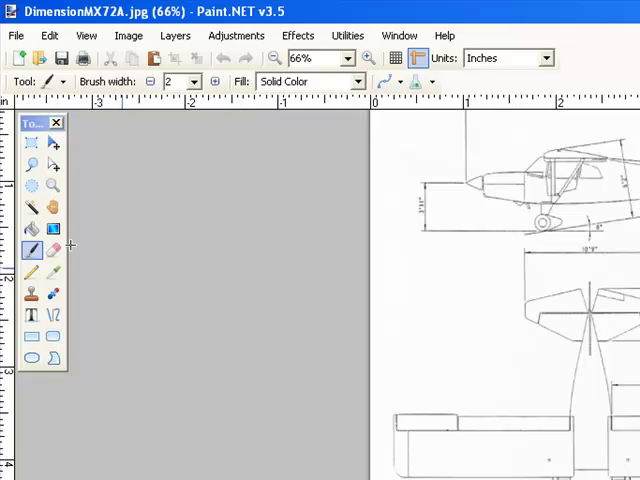
pyautogui.moveTo(31, 231)
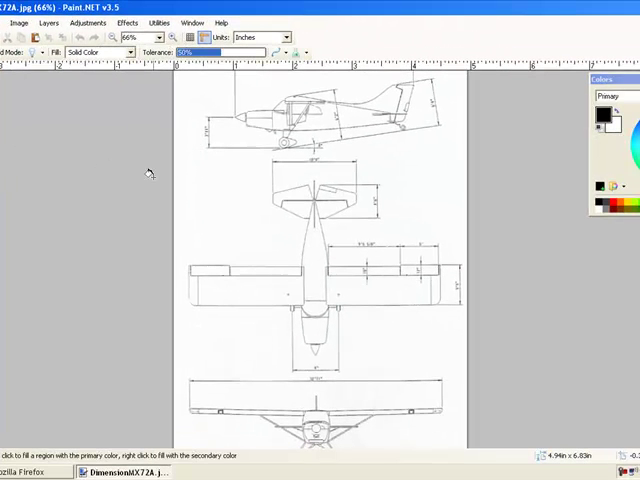
pyautogui.moveTo(512, 153)
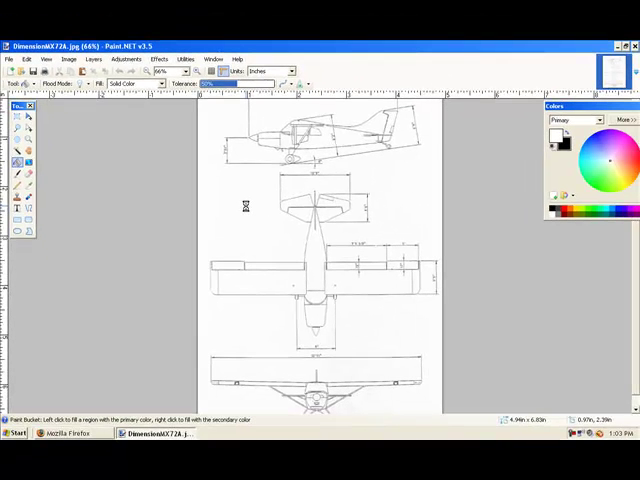
pyautogui.moveTo(240, 200)
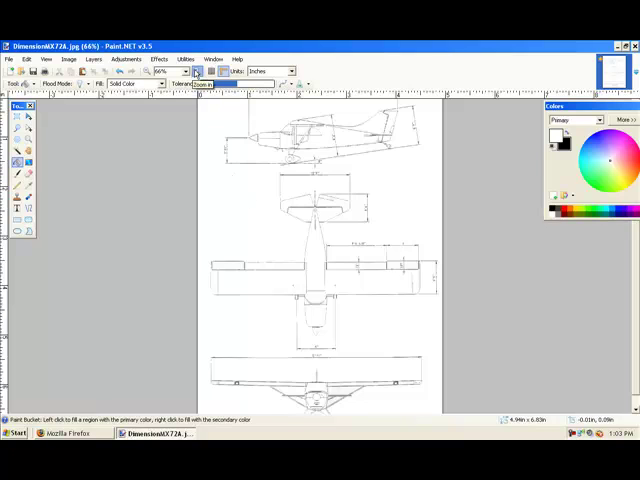
pyautogui.click(182, 71)
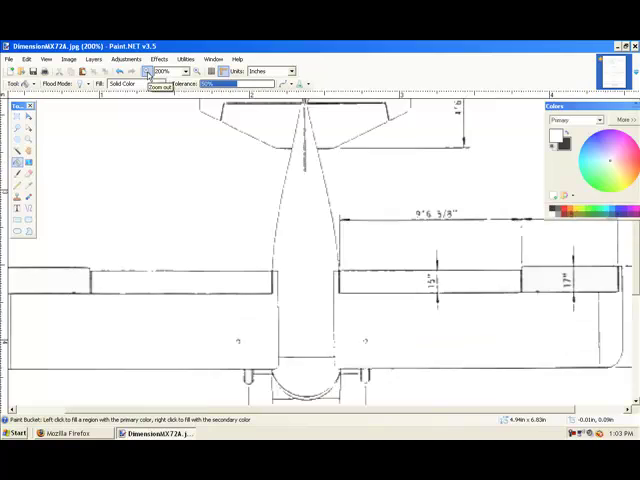
pyautogui.click(165, 71)
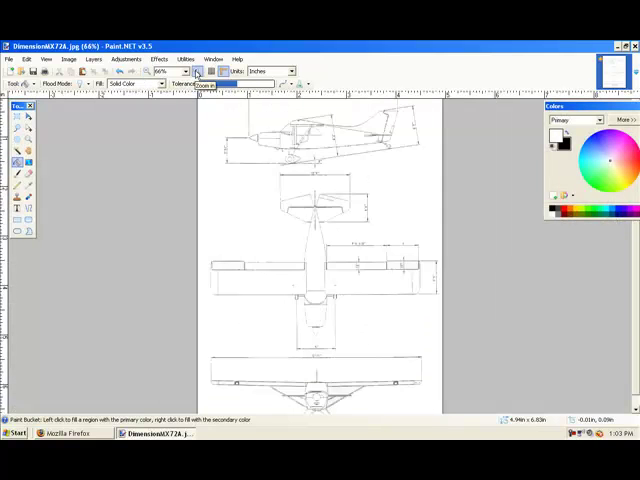
pyautogui.click(175, 71)
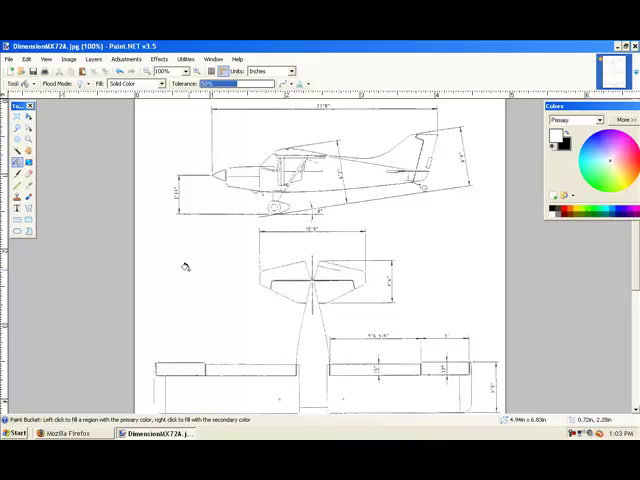
pyautogui.moveTo(215, 262)
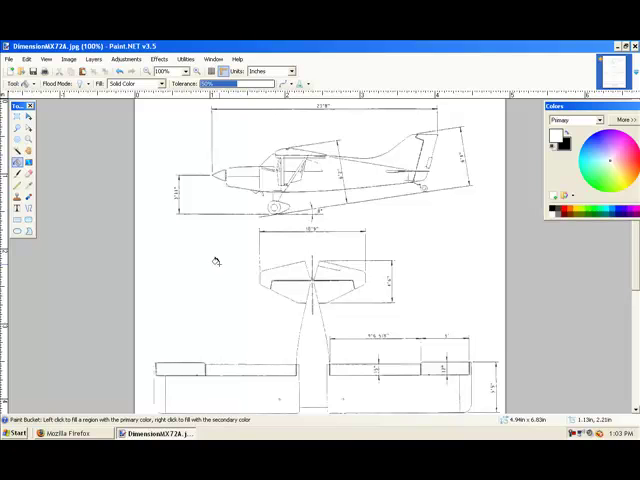
pyautogui.moveTo(196, 240)
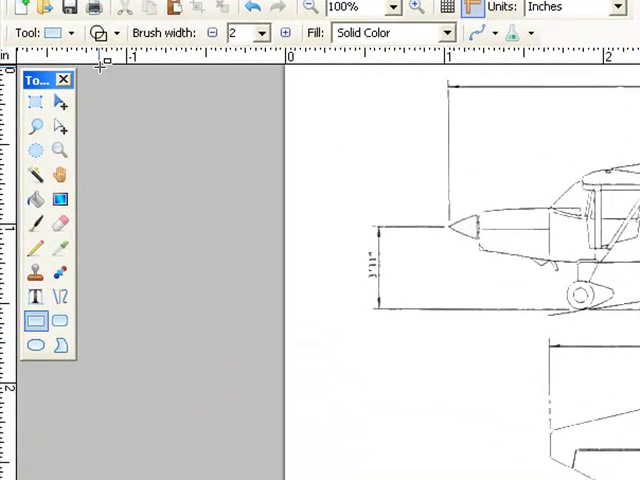
# - Switch to rectangular selection and move down to the side view's dimension lines
pyautogui.click(117, 33)
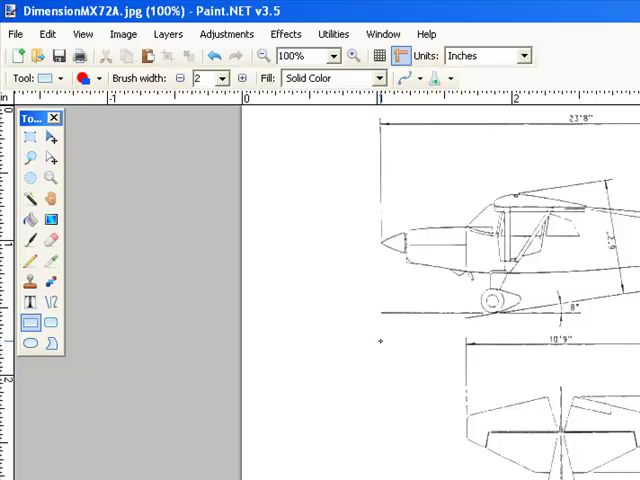
pyautogui.moveTo(360, 307)
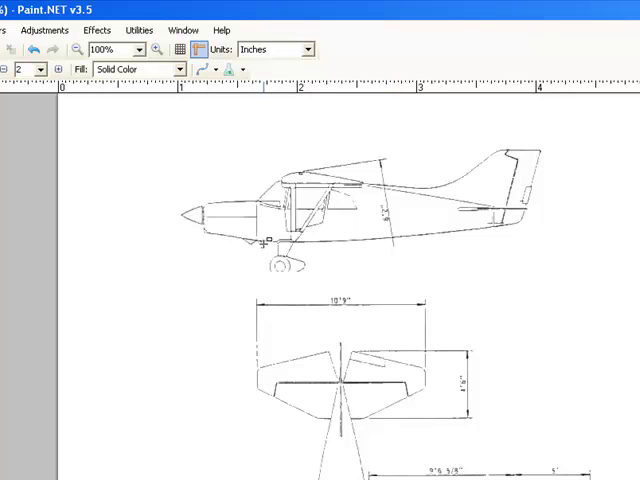
pyautogui.scroll(-3)
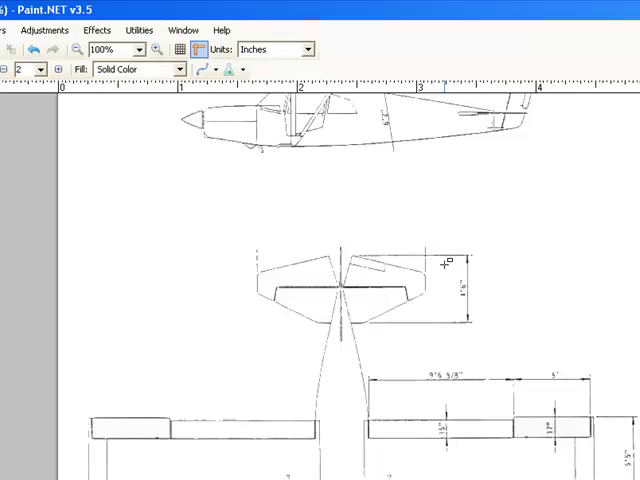
pyautogui.moveTo(478, 325)
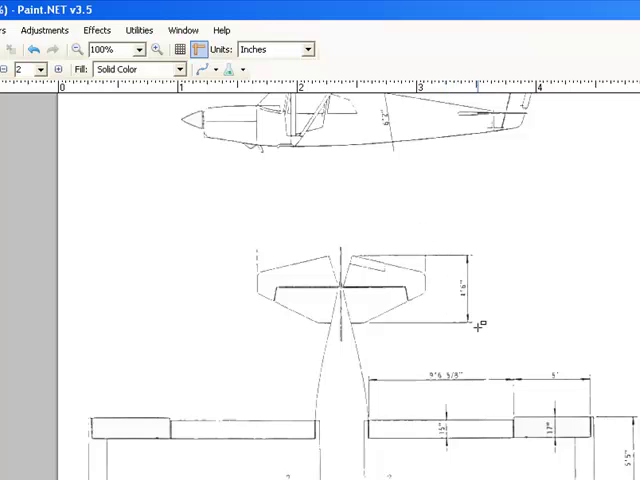